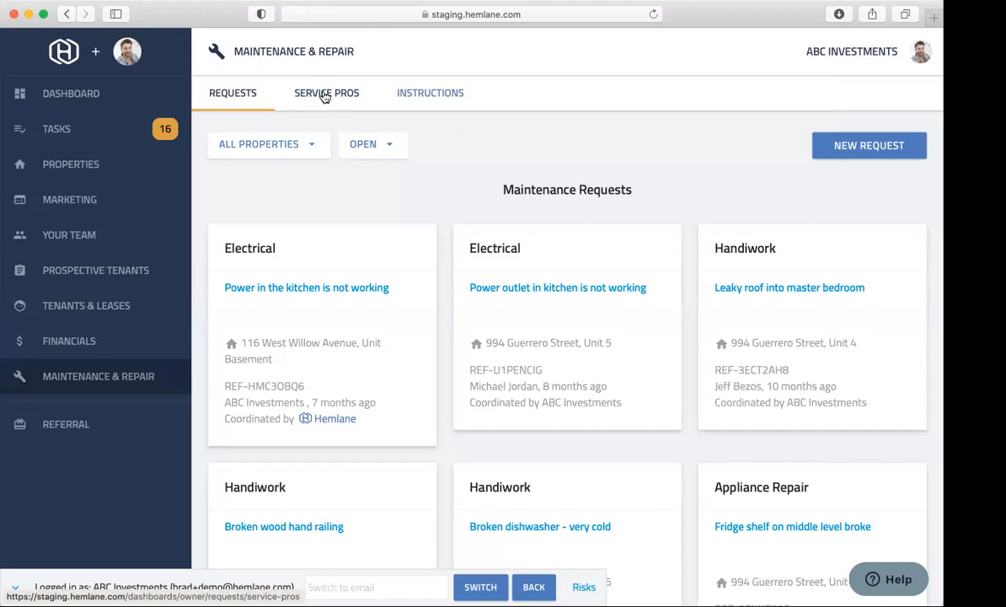
mouse_move(430, 93)
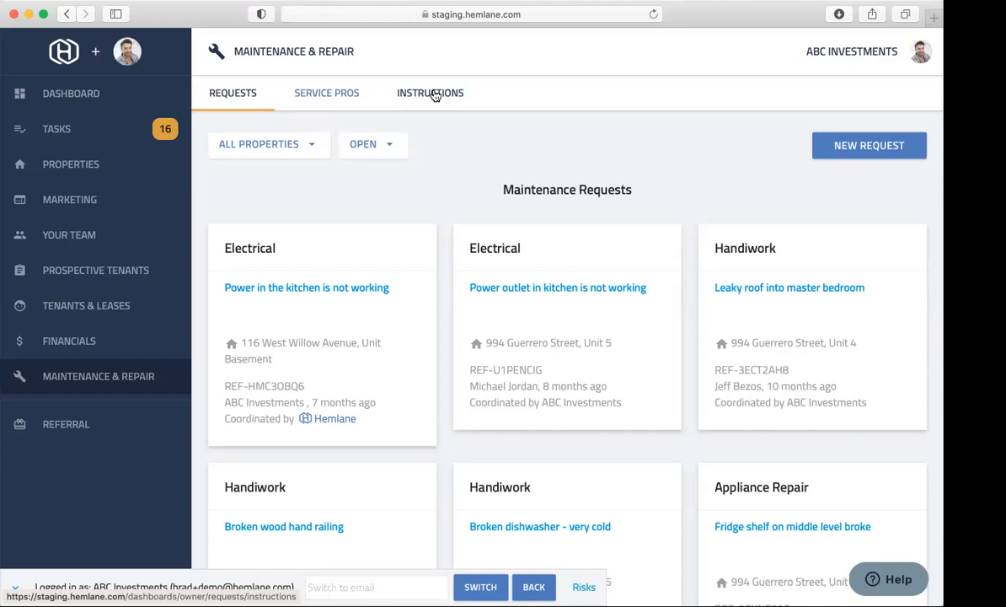
mouse_move(572, 411)
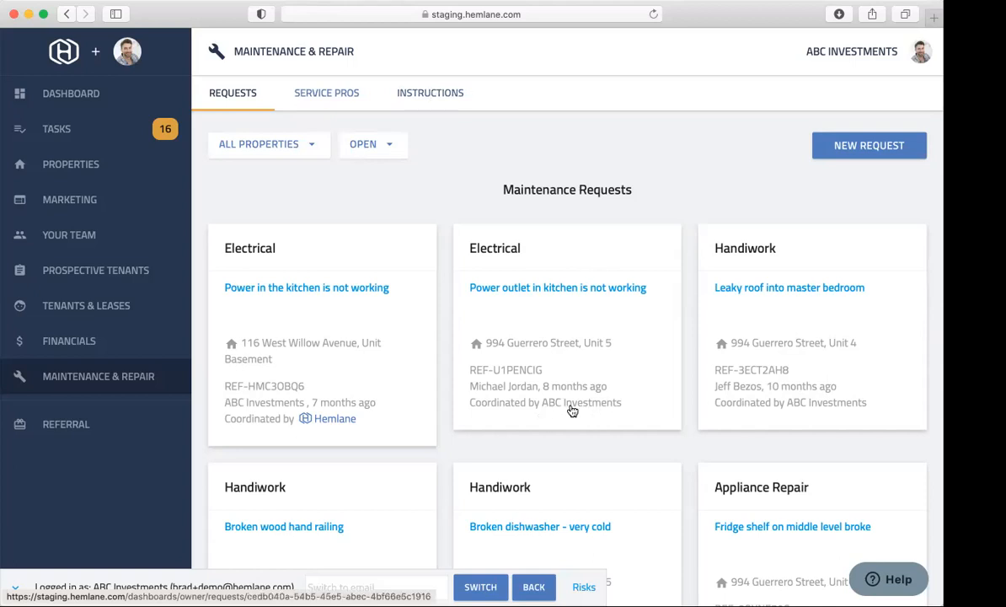
mouse_move(590, 410)
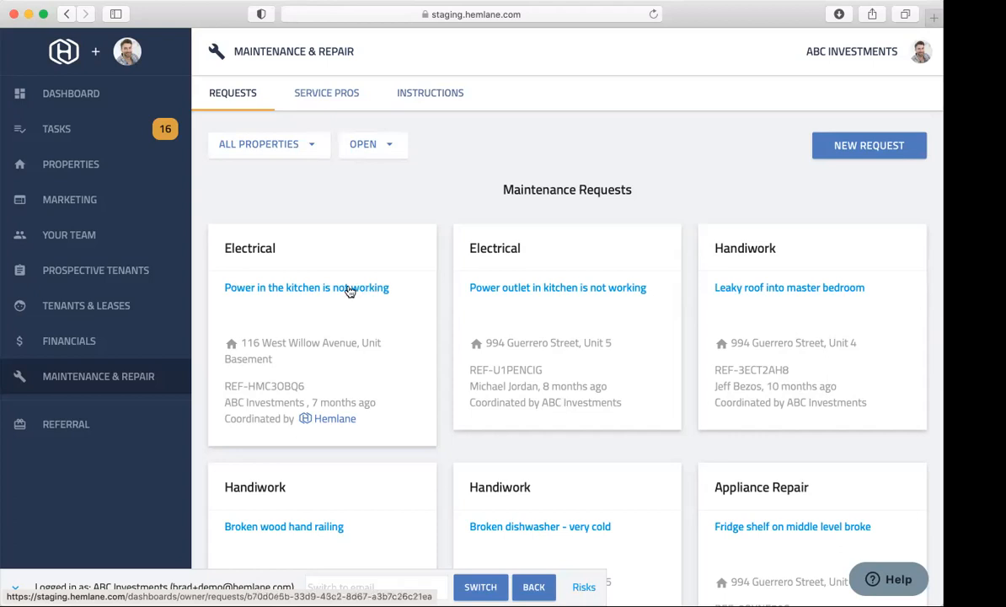
Step: Open the 'Power in the kitchen is not working' request from the first Electrical card
left_click(305, 287)
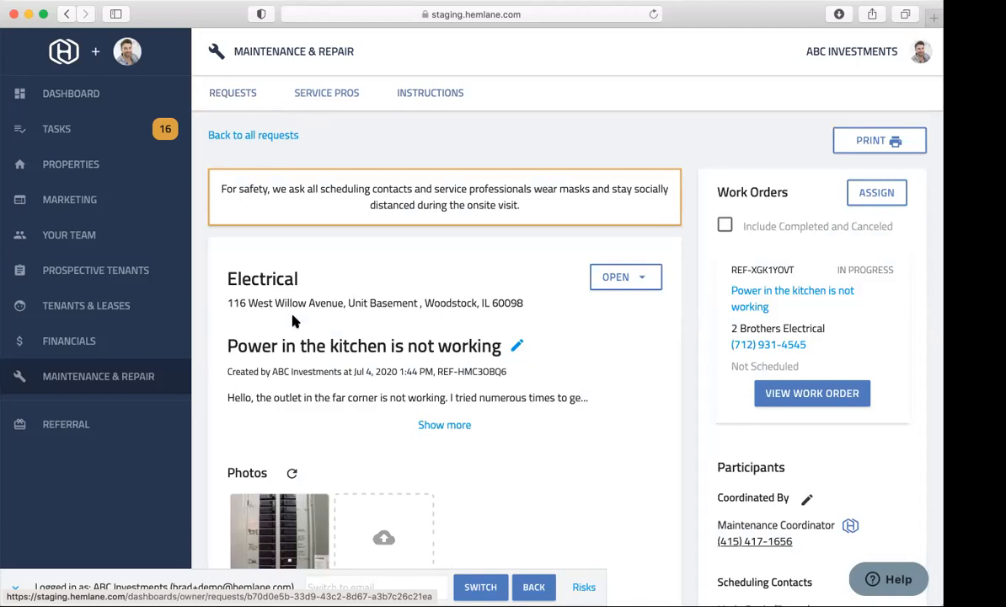
mouse_move(354, 352)
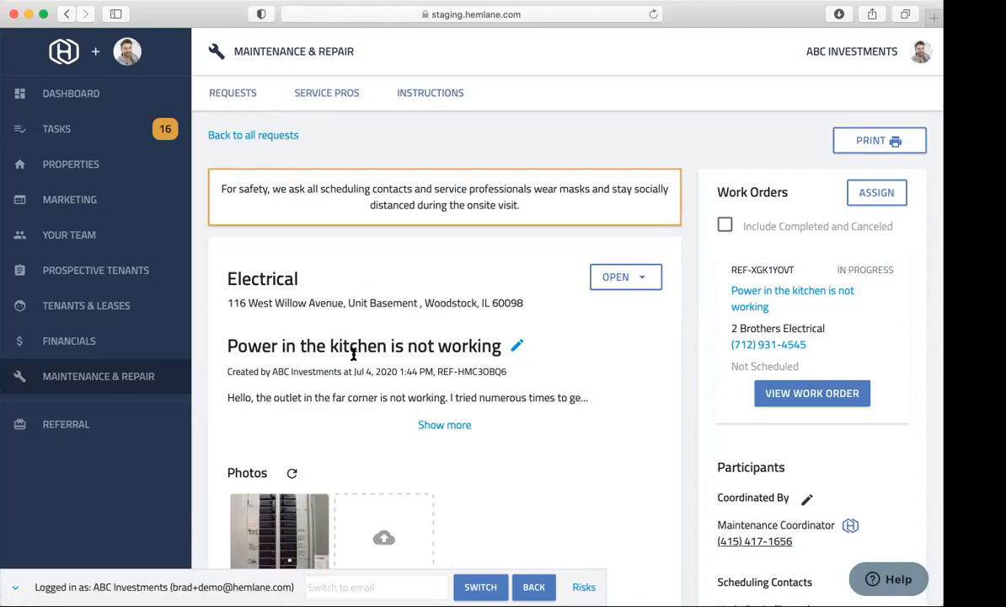
scroll("up", 3)
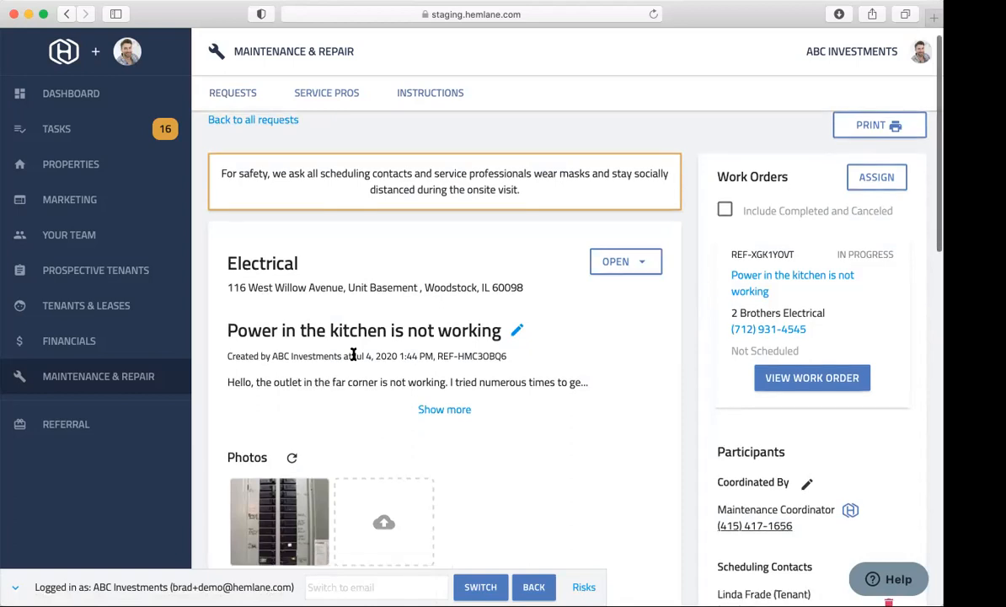
scroll("down", 3)
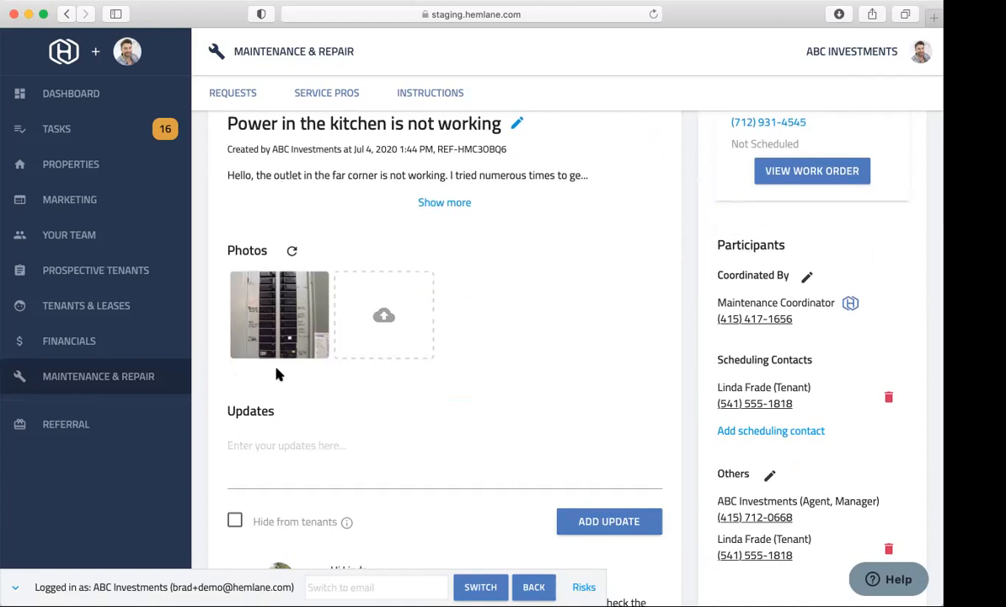
scroll("down", 3)
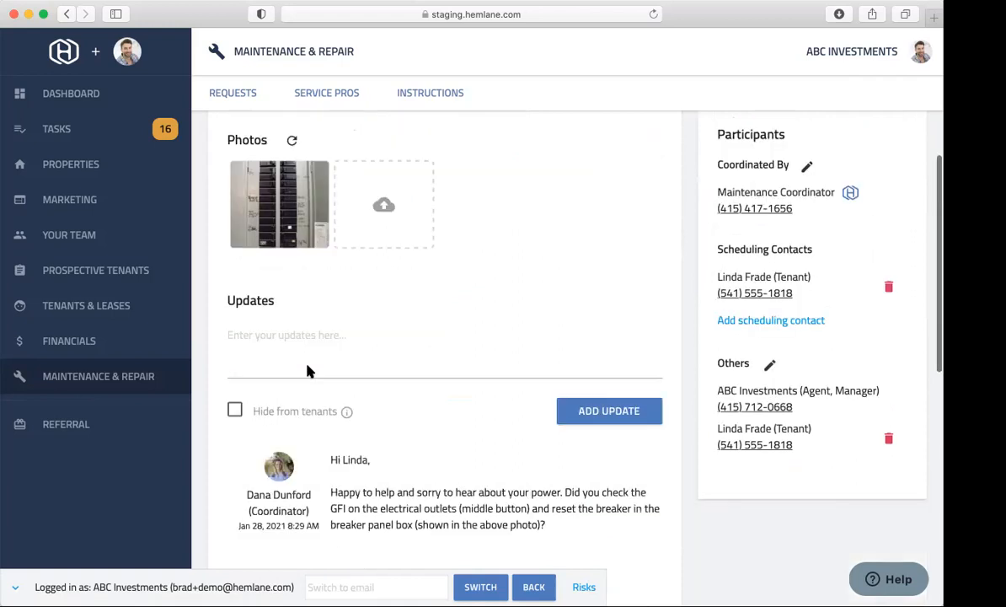
scroll("down", 3)
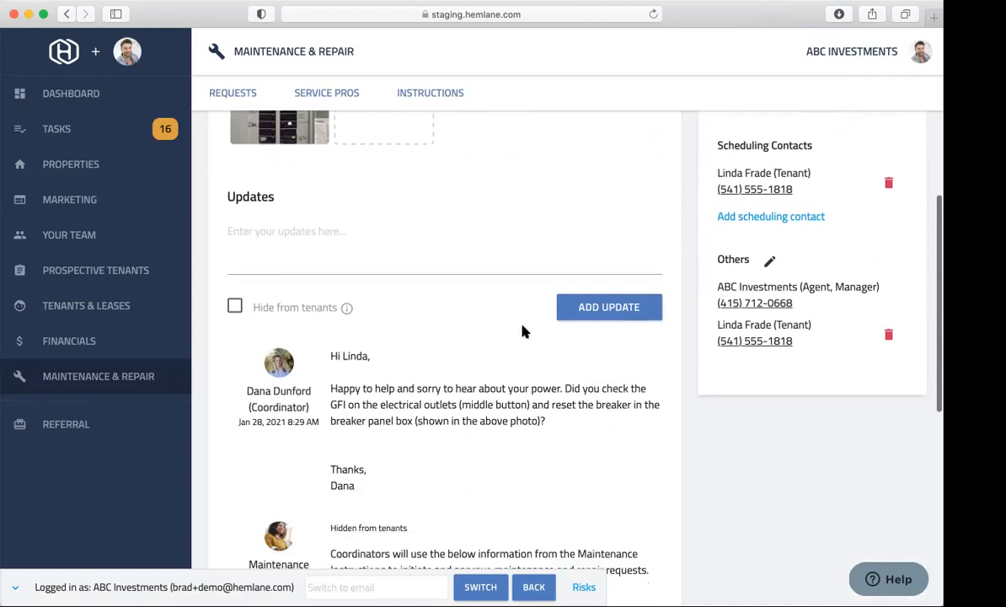
mouse_move(346, 413)
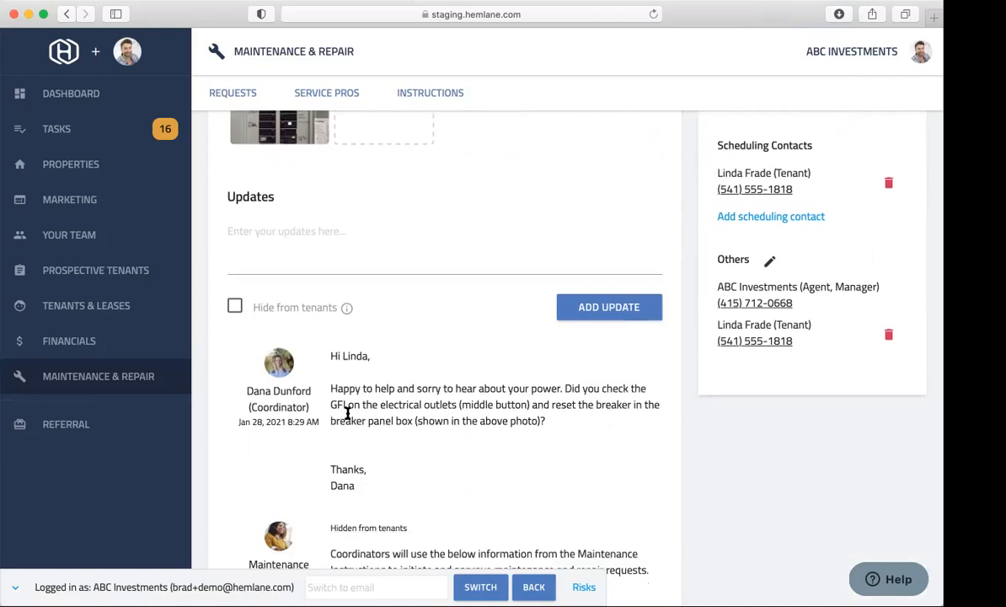
mouse_move(375, 442)
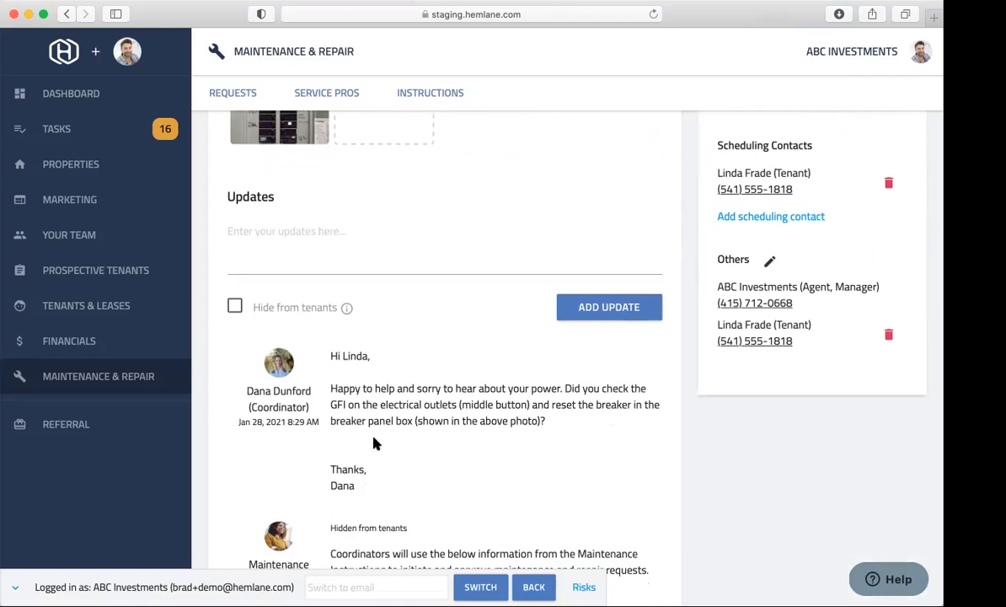
scroll("down", 3)
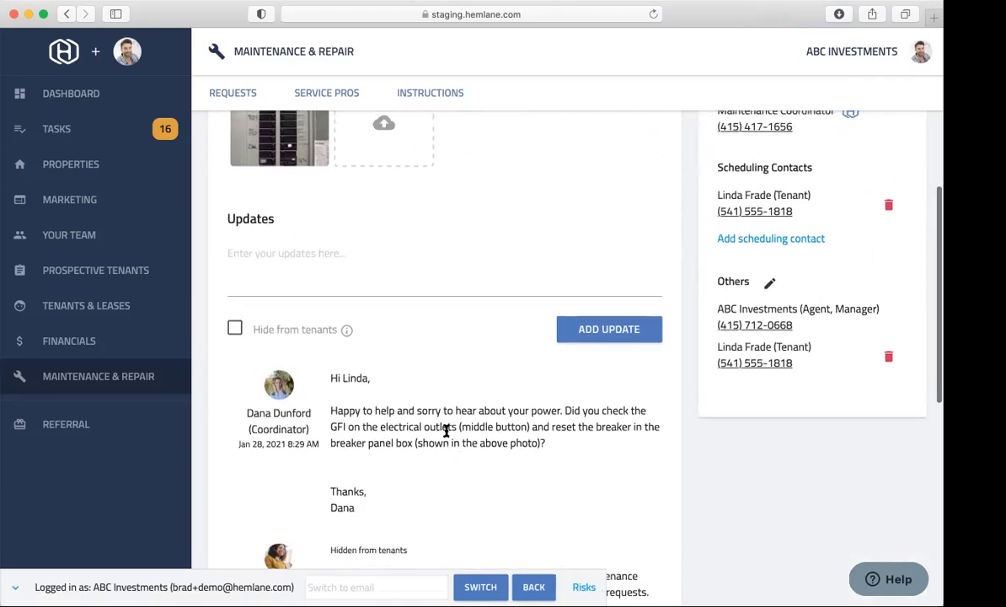
mouse_move(319, 393)
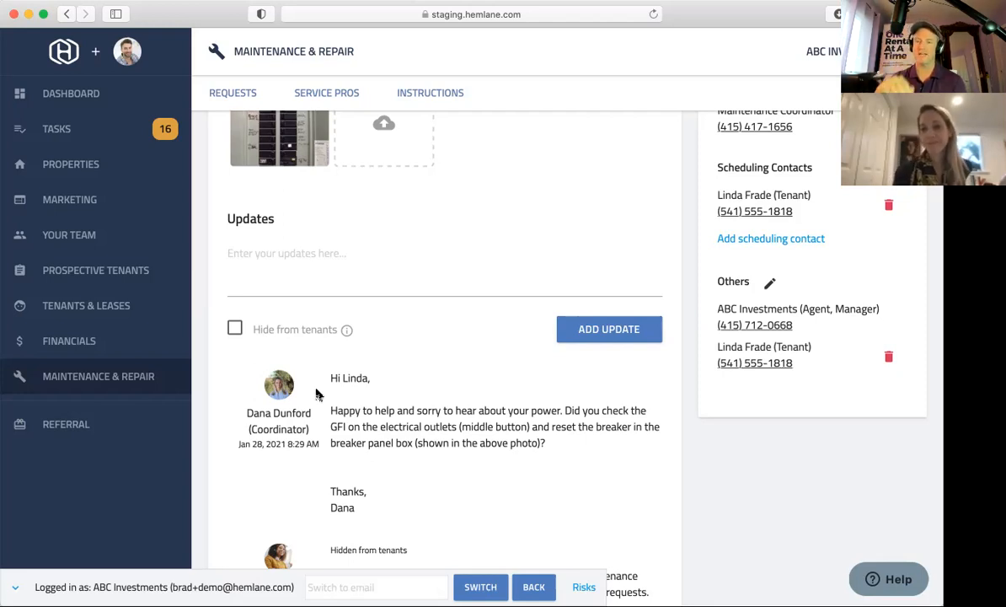
scroll("up", 3)
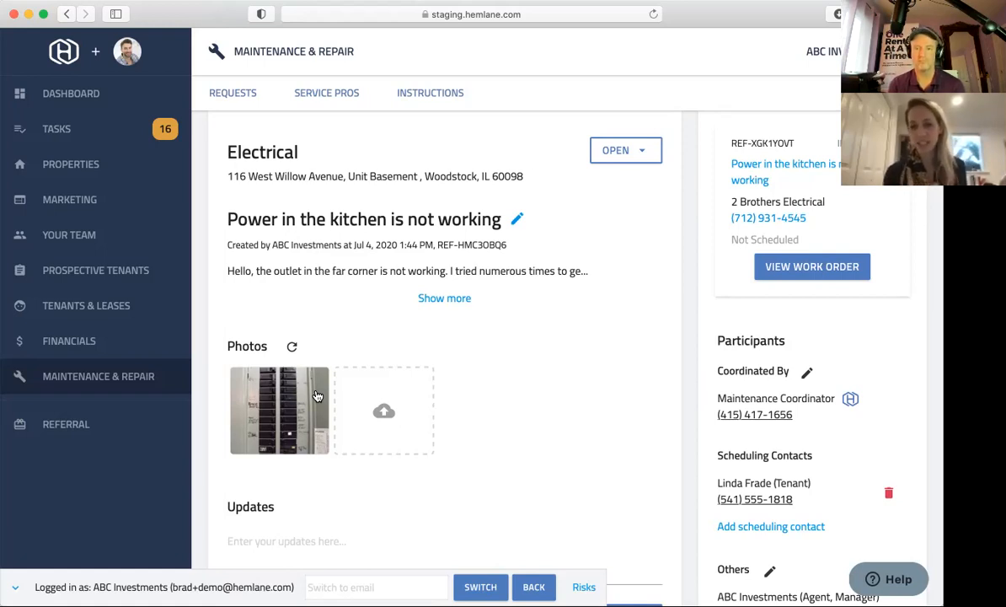
mouse_move(722, 392)
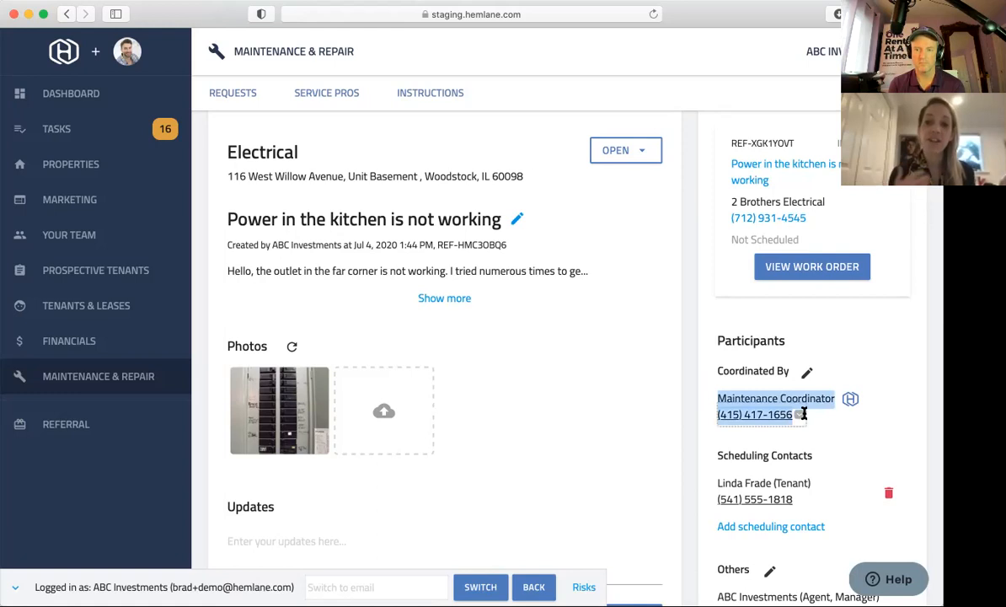
mouse_move(688, 424)
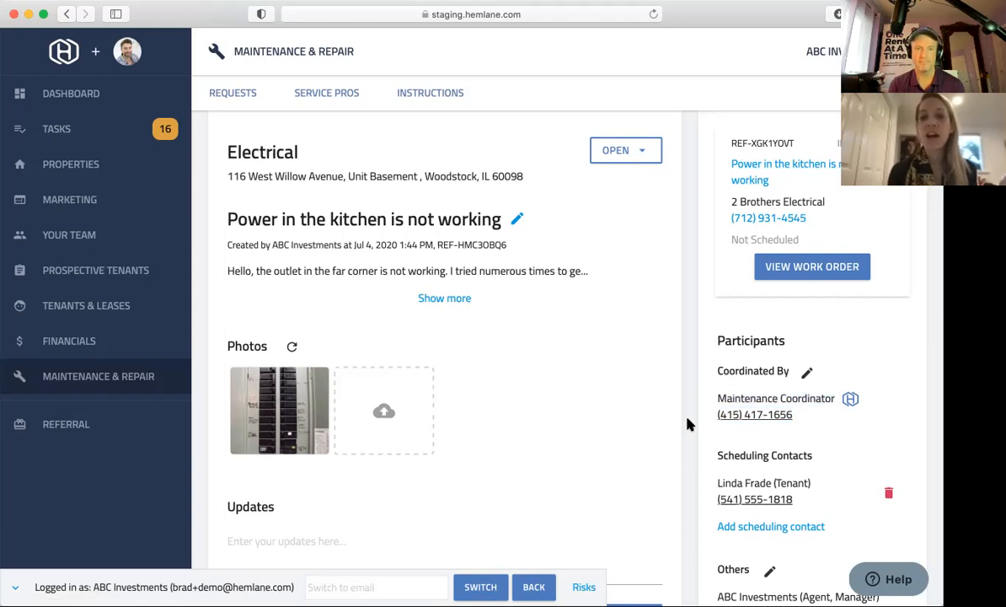
scroll("down", 3)
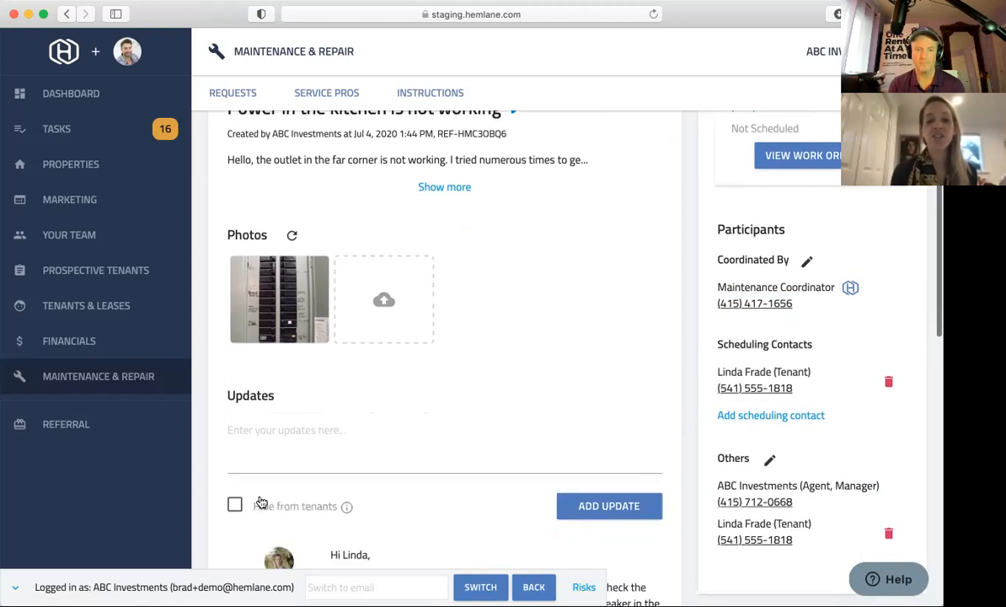
left_click(235, 504)
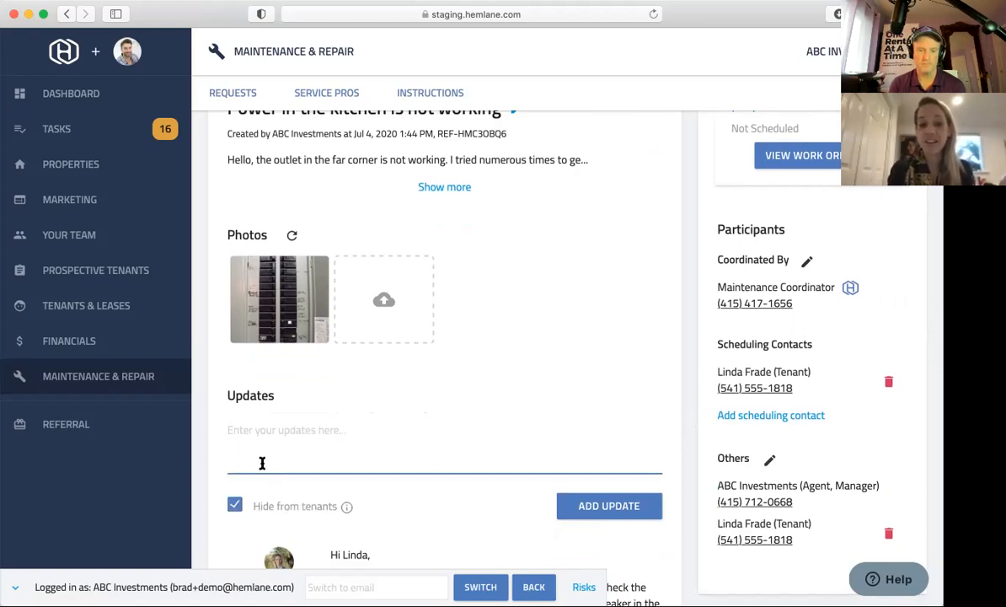
type("Ok great, send")
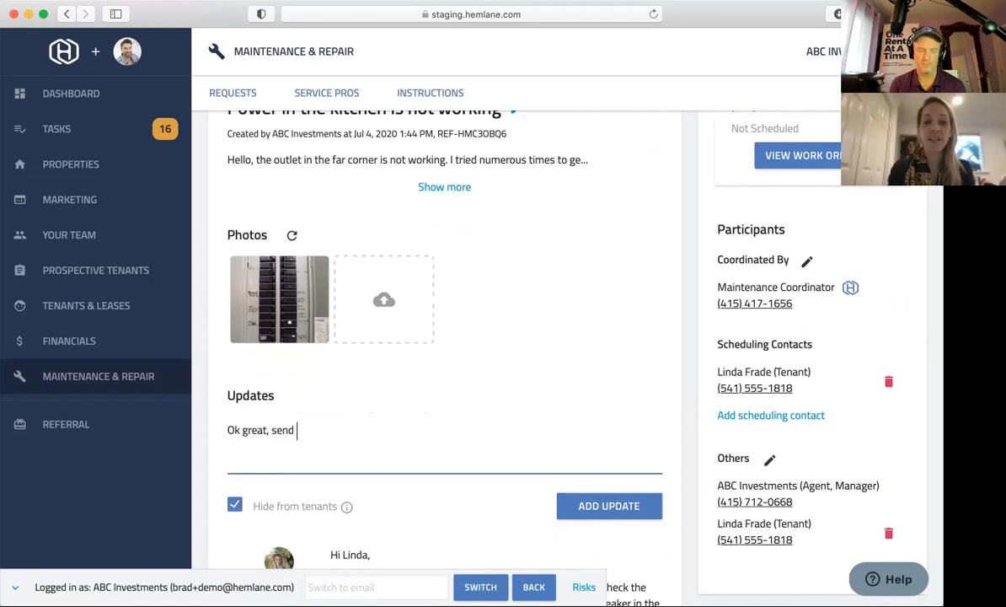
type("out")
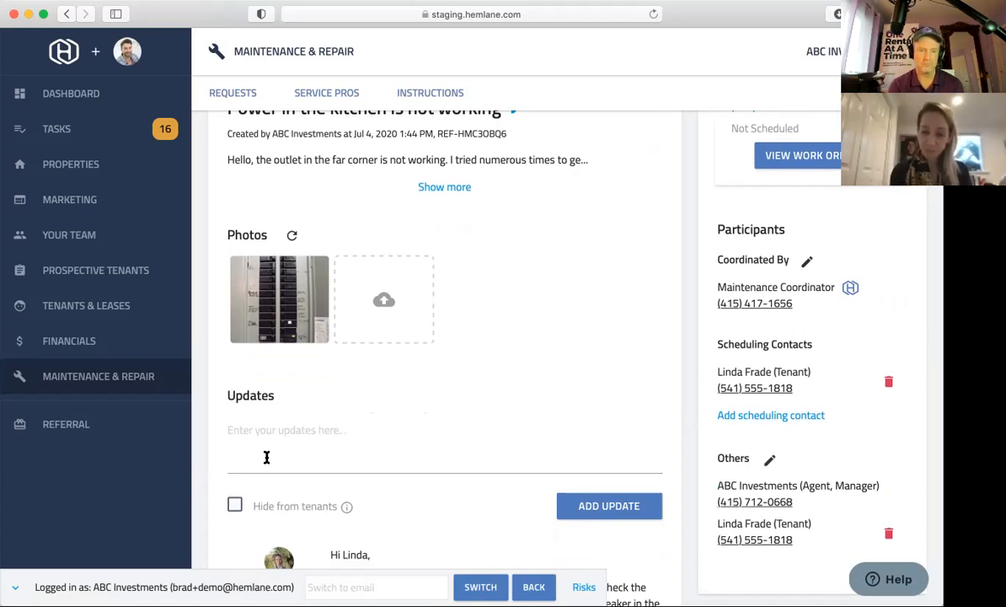
scroll("up", 3)
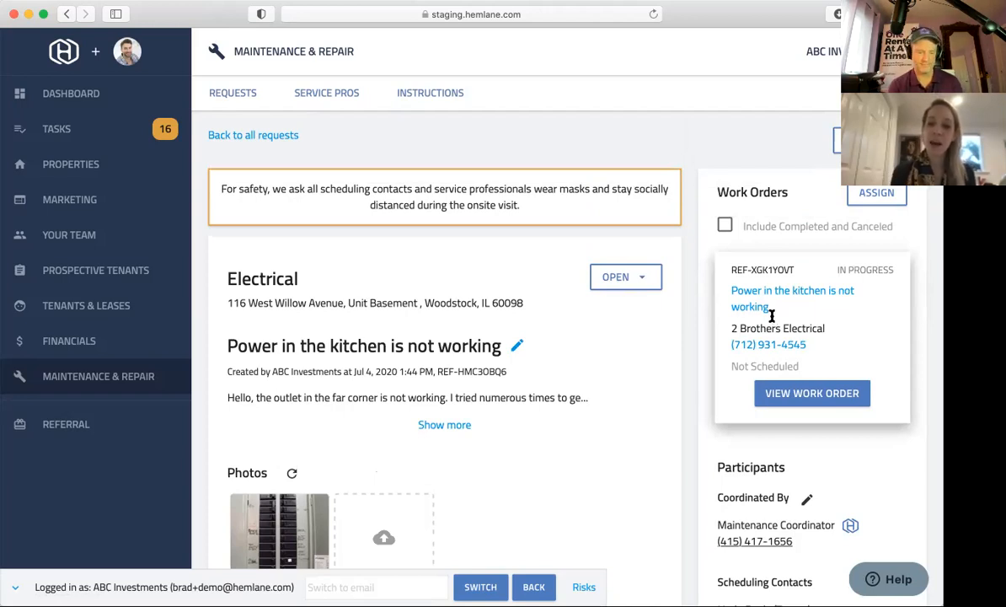
mouse_move(754, 295)
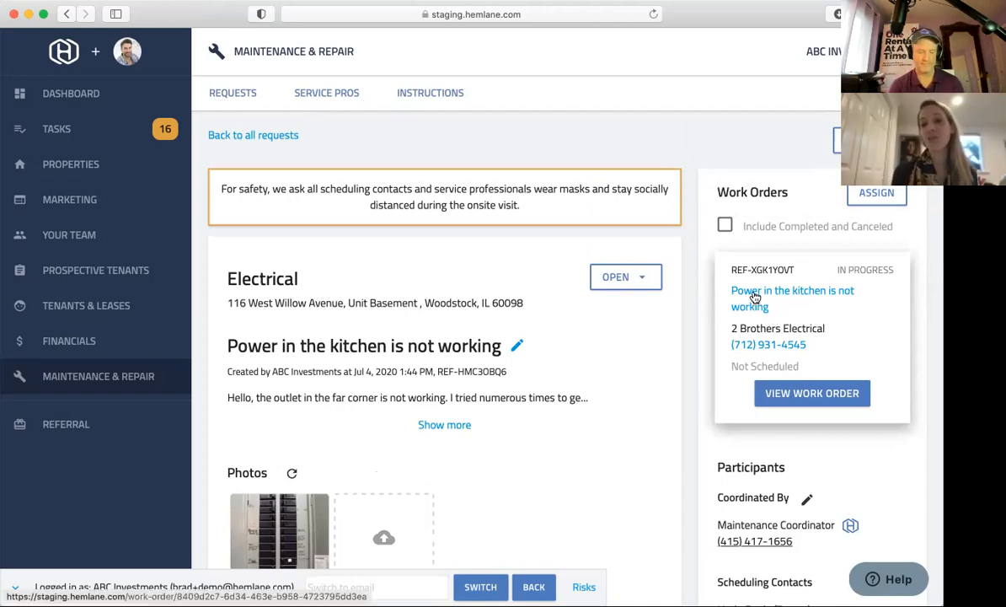
left_click(791, 298)
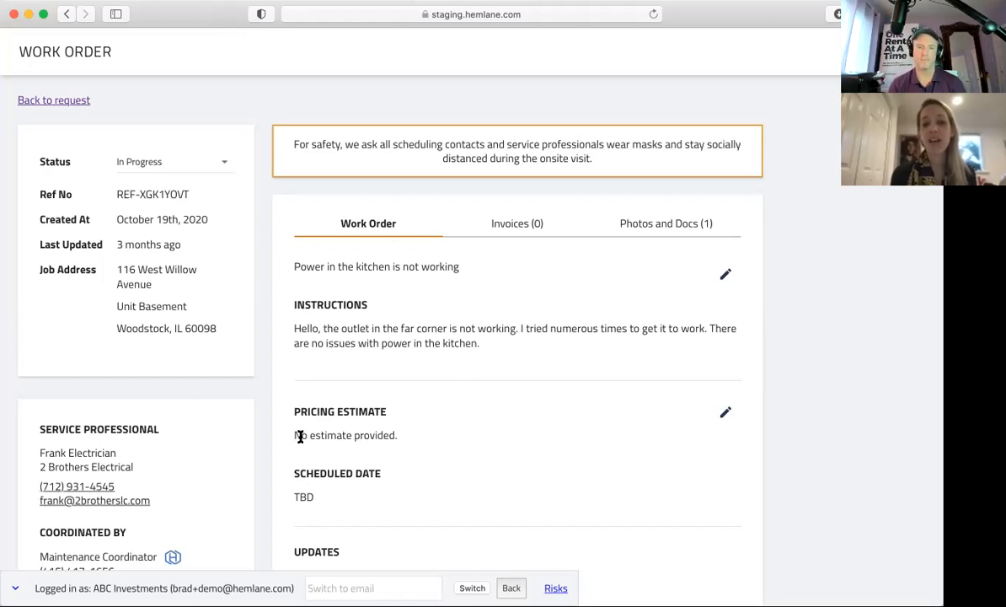
double_click(345, 435)
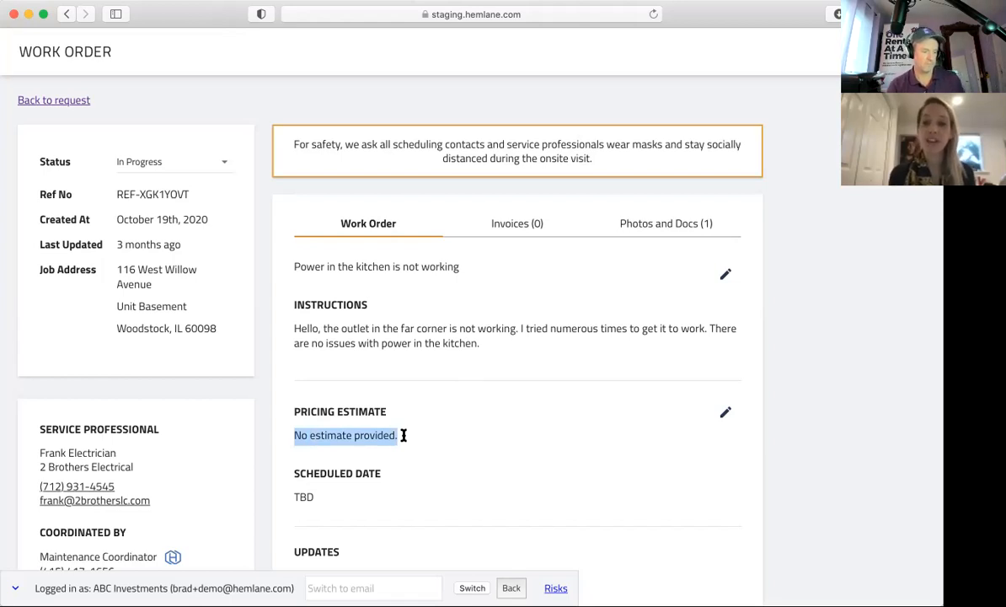
mouse_move(497, 336)
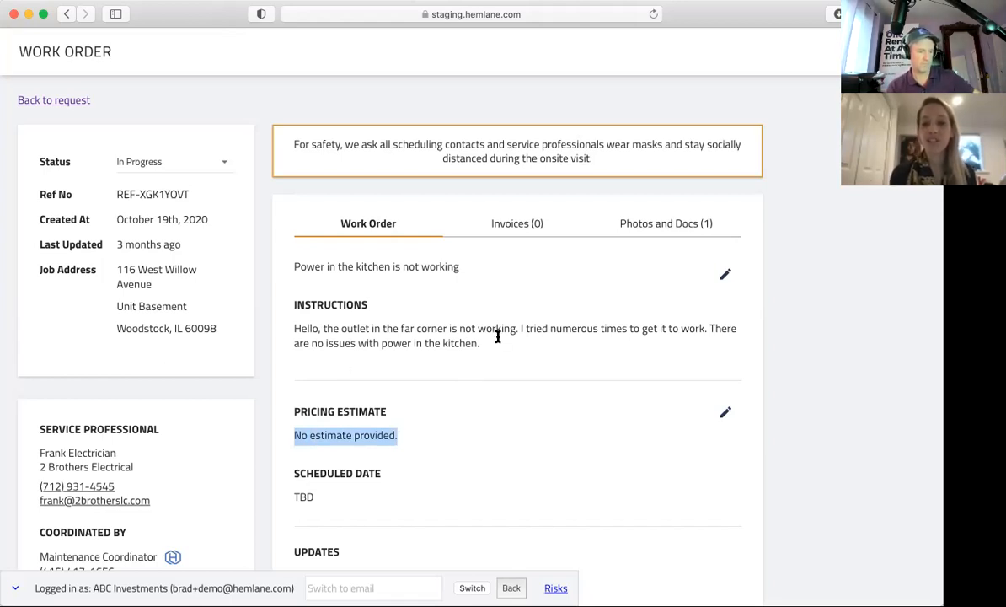
mouse_move(671, 223)
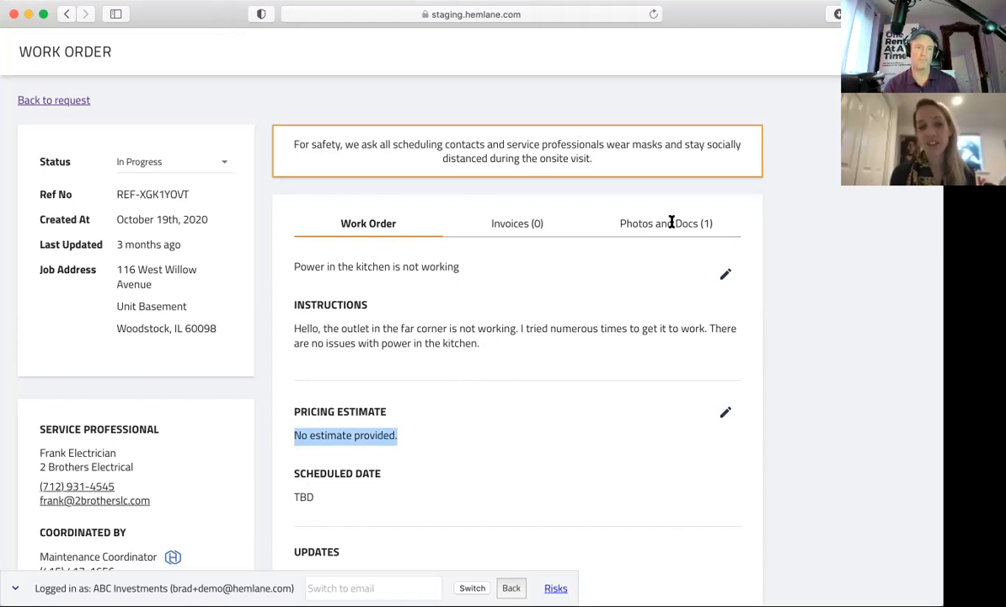
scroll("down", 3)
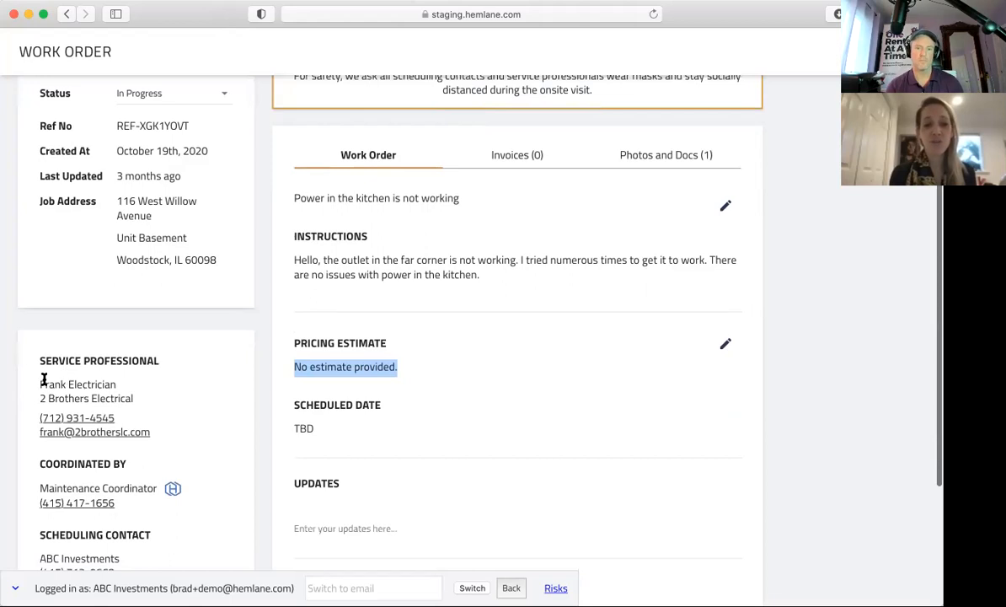
mouse_move(74, 382)
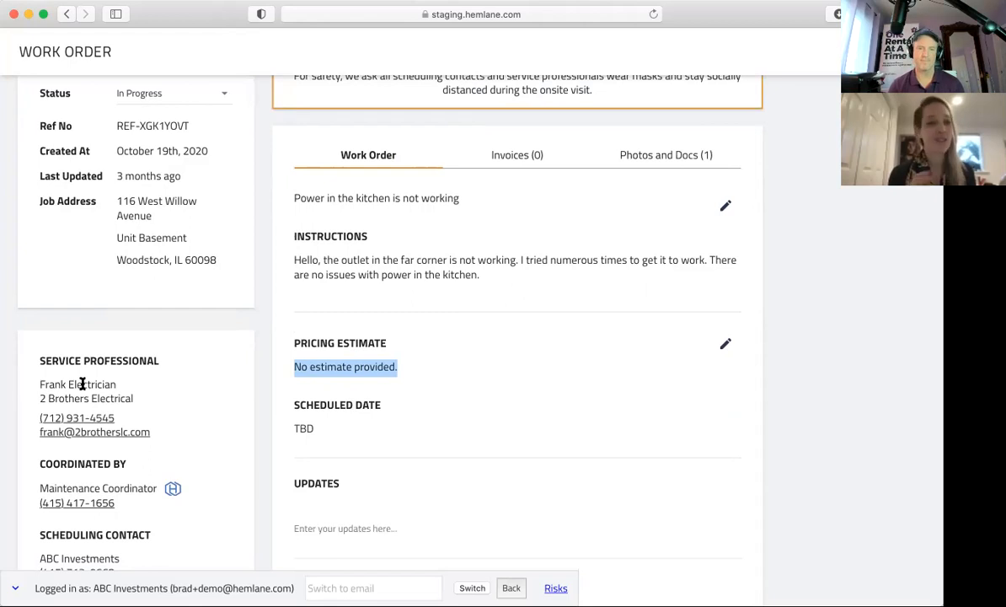
mouse_move(256, 231)
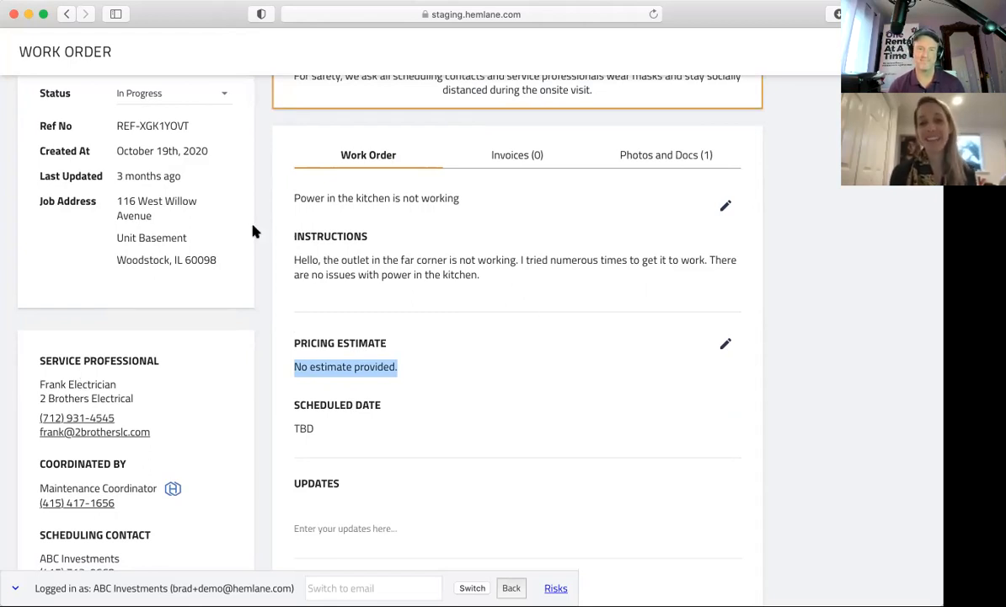
scroll("up", 3)
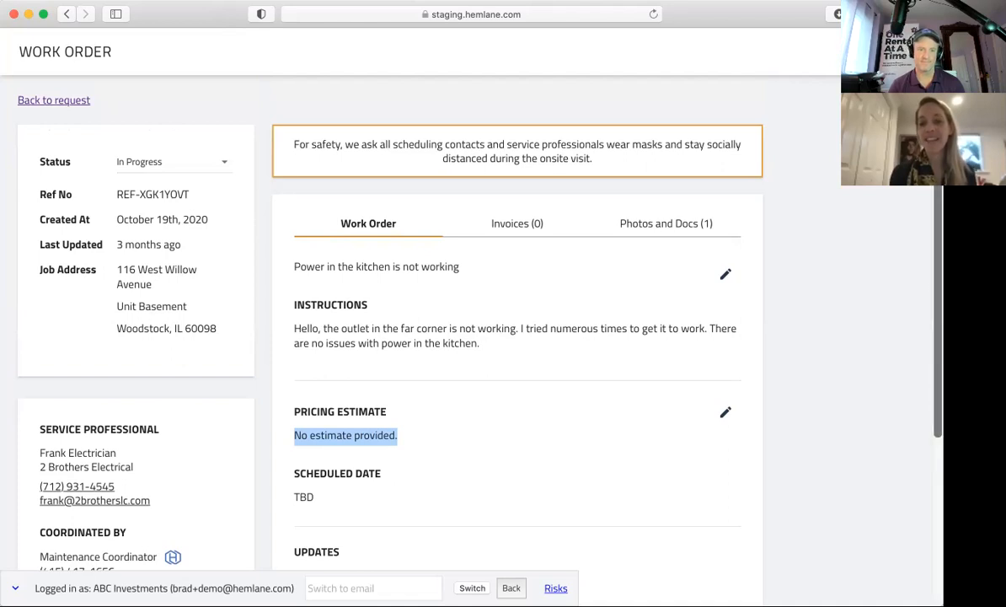
mouse_move(728, 16)
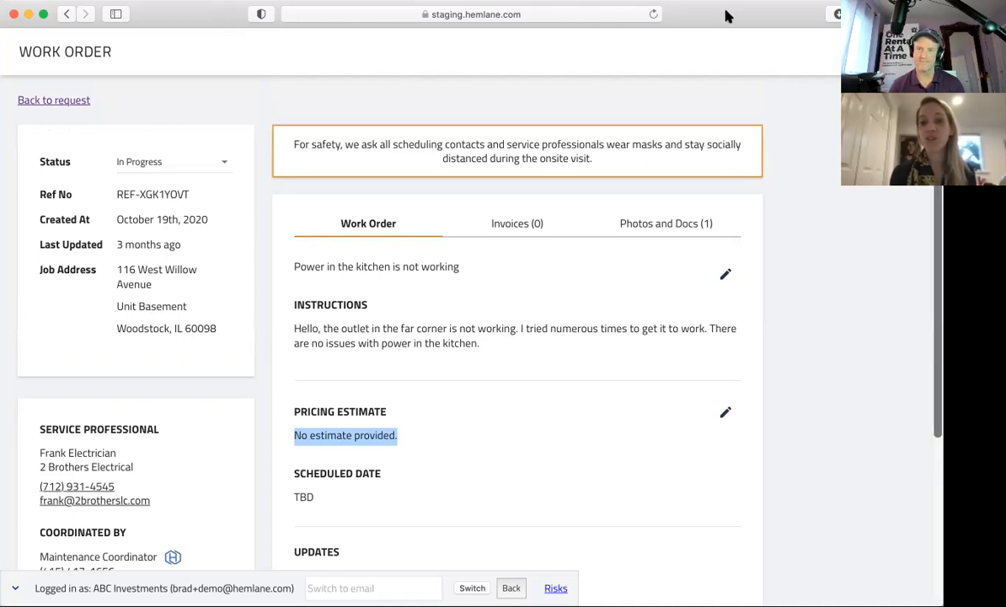
mouse_move(160, 462)
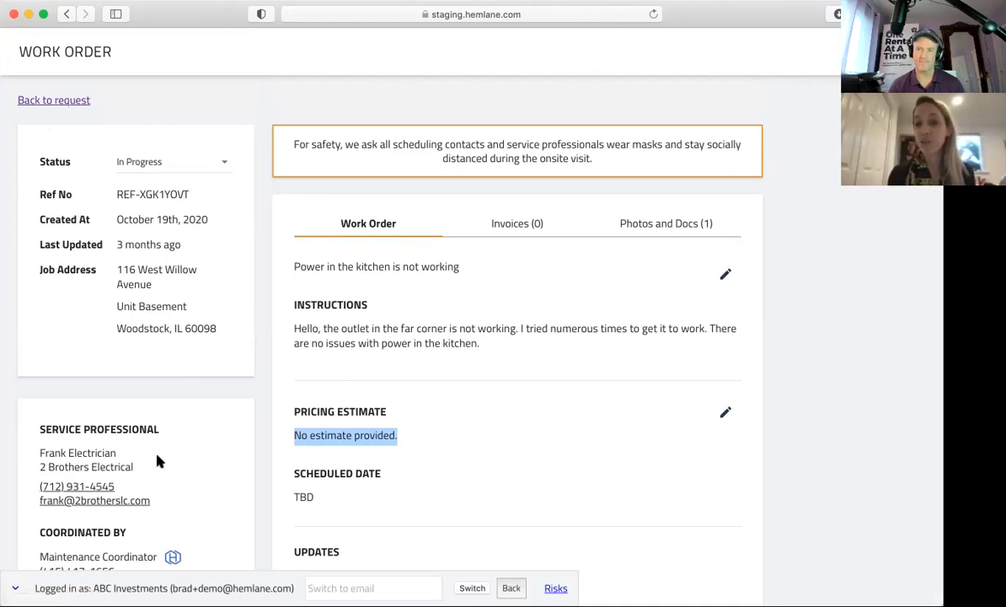
mouse_move(491, 256)
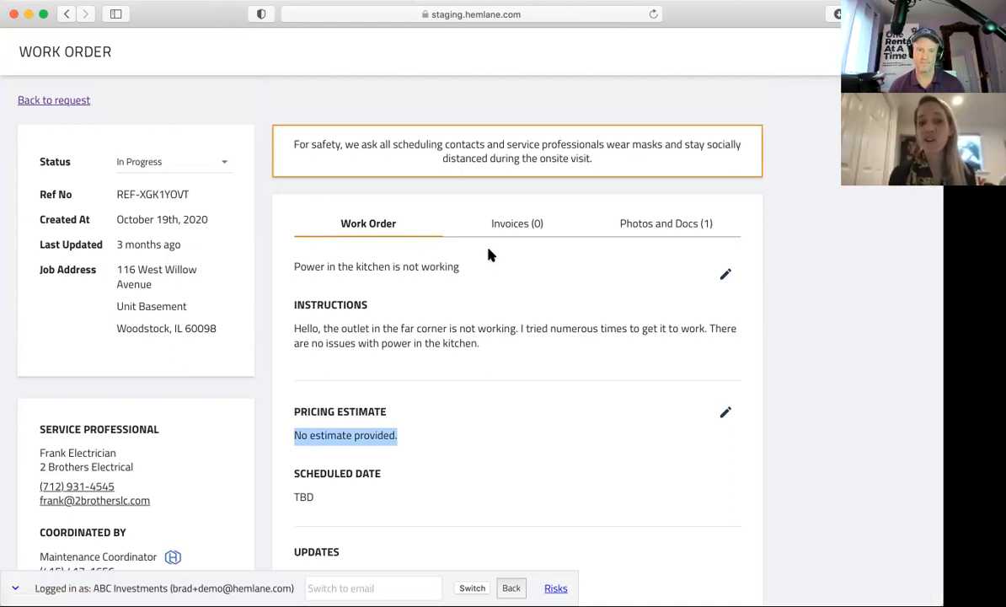
scroll("down", 3)
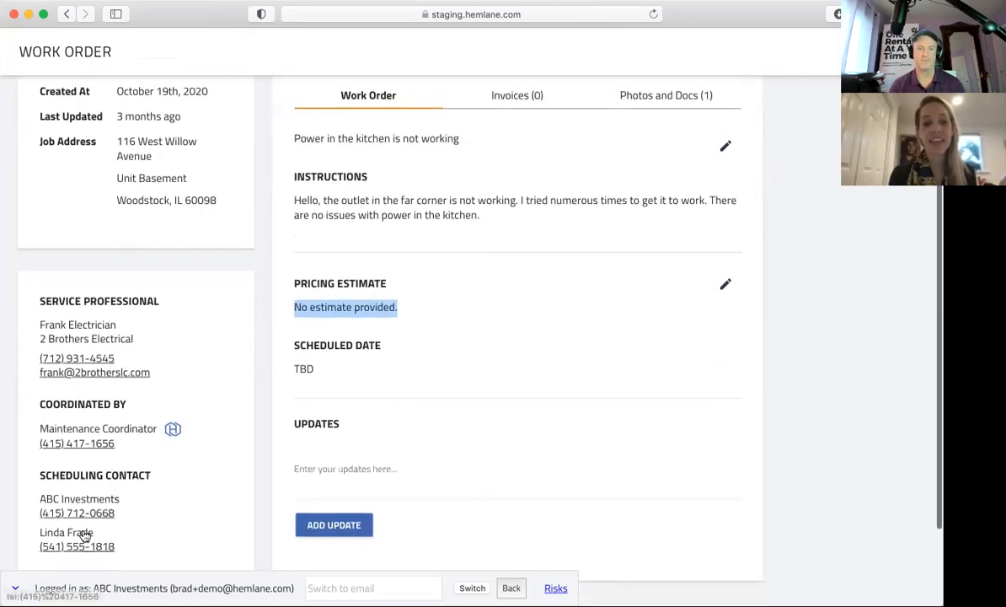
mouse_move(177, 430)
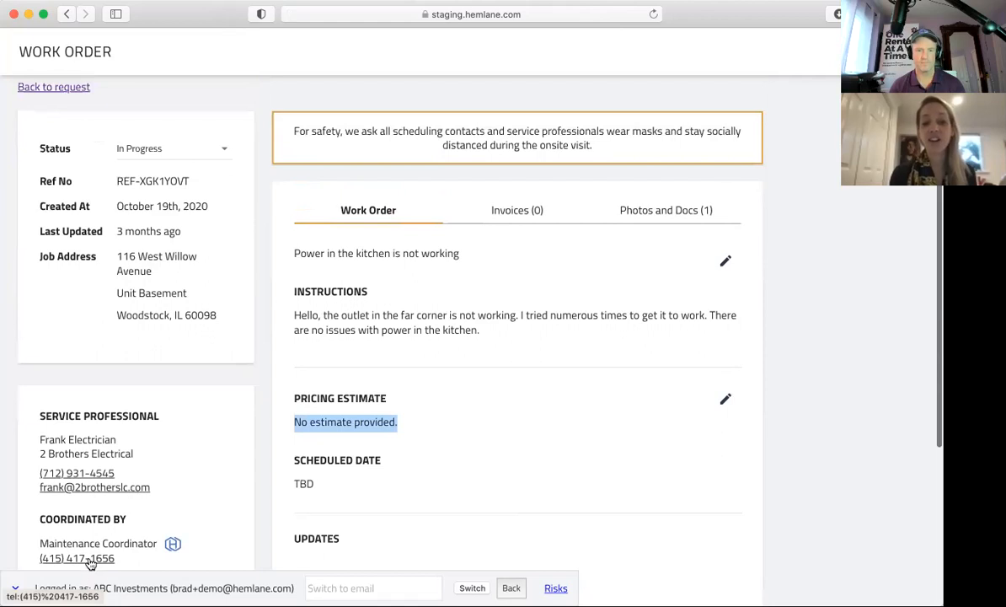
mouse_move(312, 487)
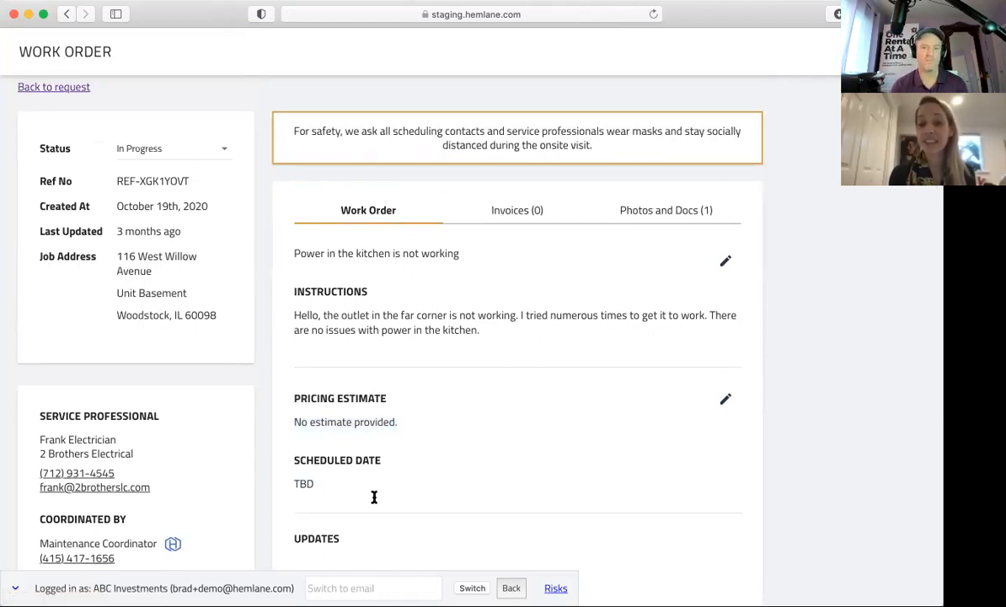
scroll("down", 3)
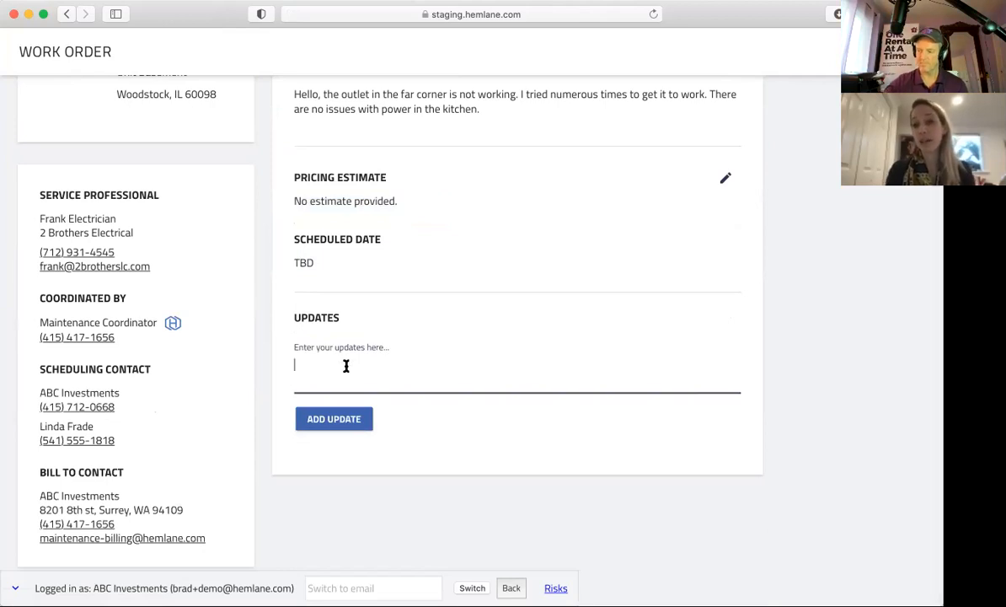
scroll("up", 3)
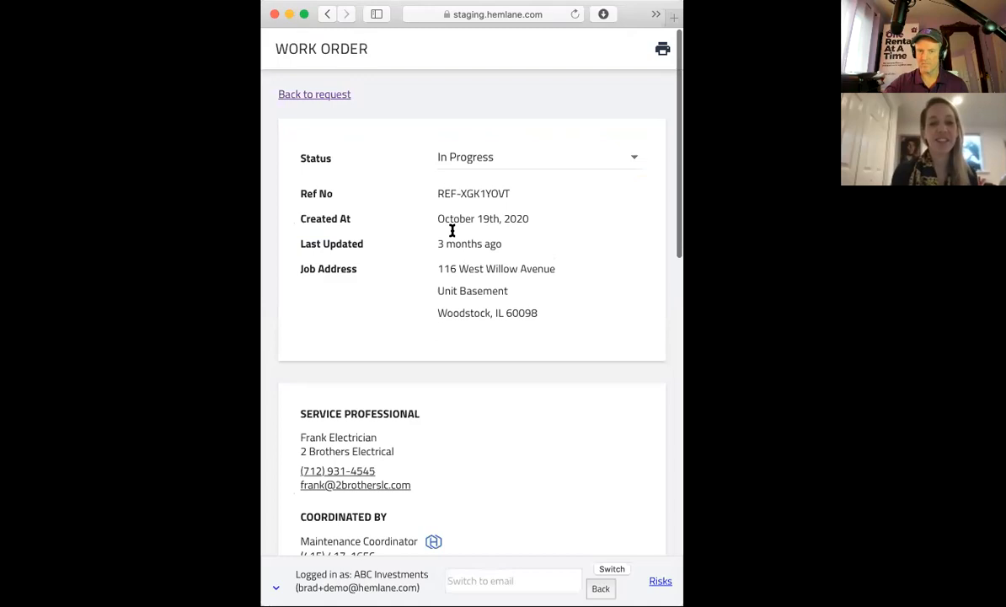
scroll("down", 3)
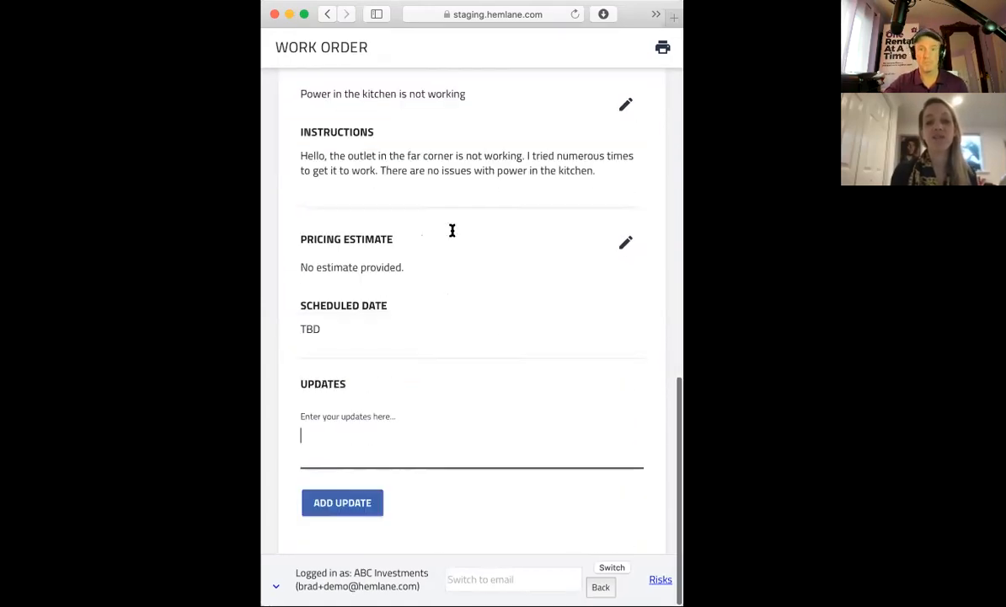
scroll("up", 3)
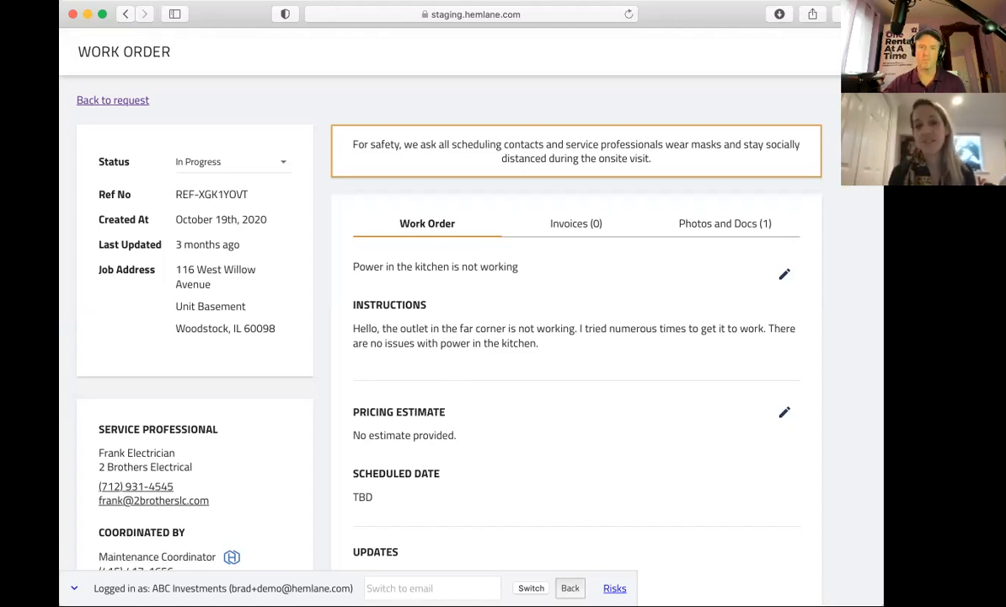
mouse_move(722, 308)
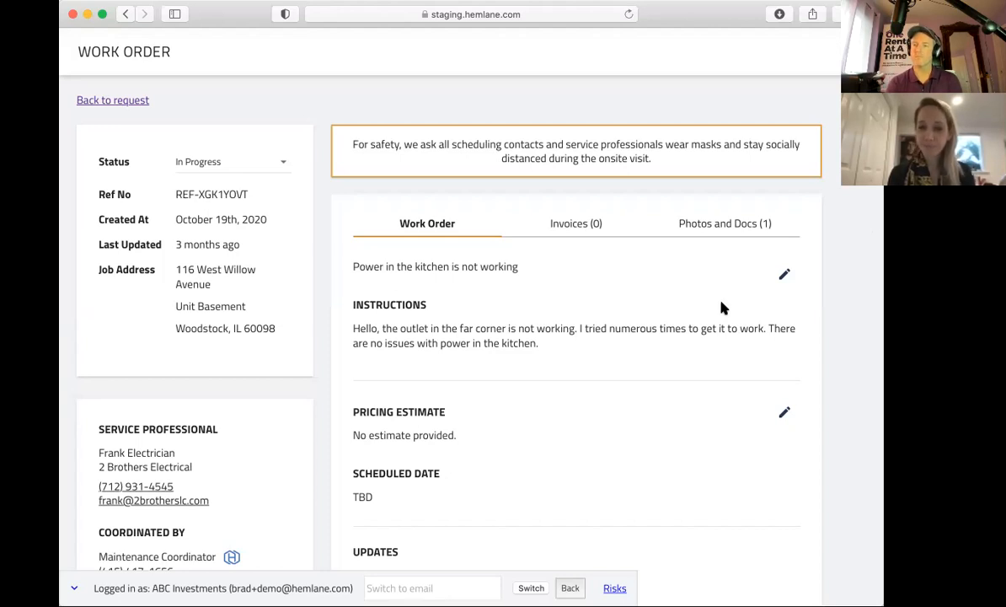
mouse_move(406, 441)
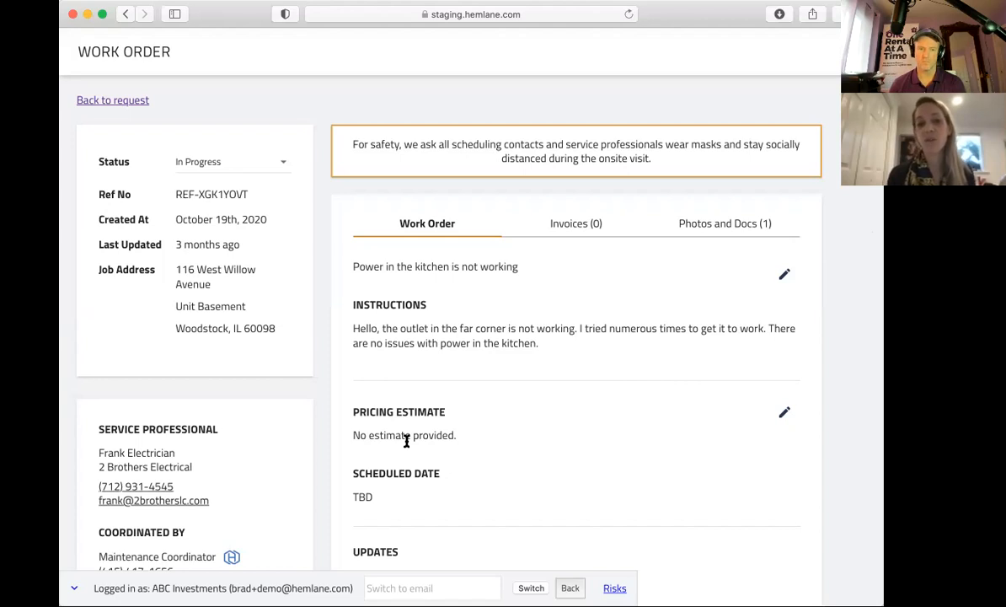
mouse_move(131, 453)
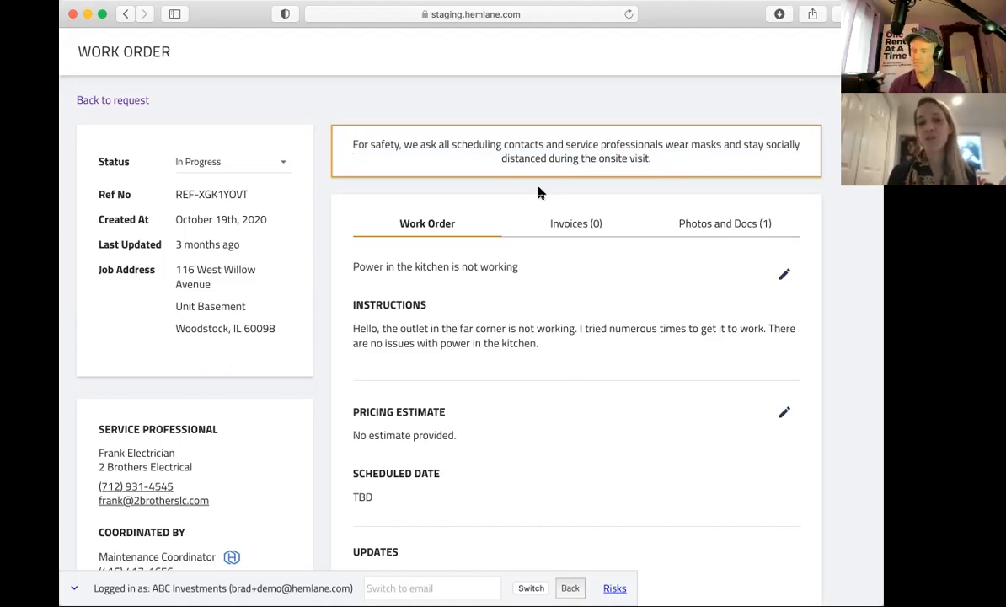
mouse_move(559, 224)
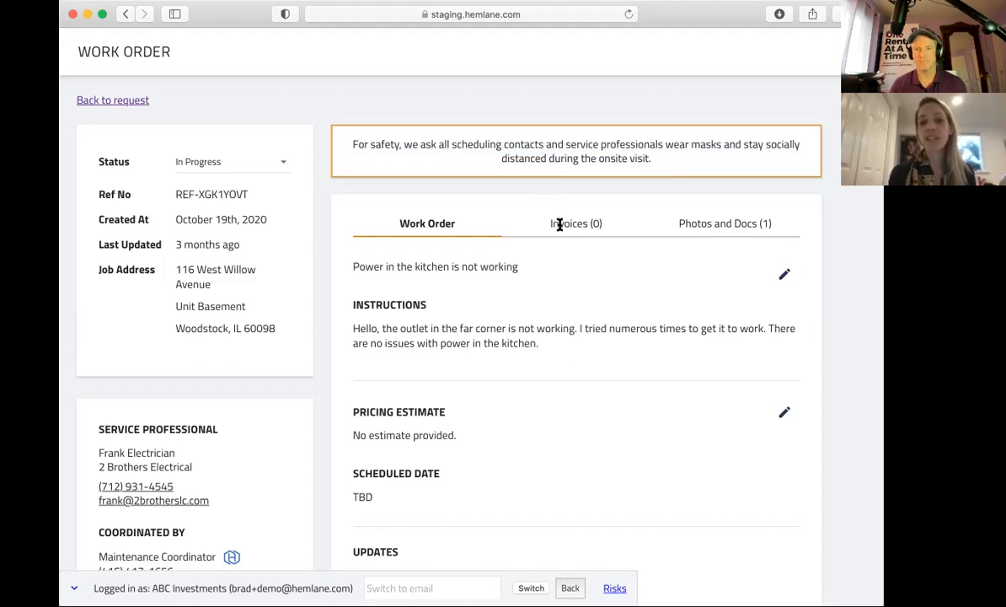
Step: Switch to the Invoices (0) tab to confirm no invoices are uploaded
left_click(576, 223)
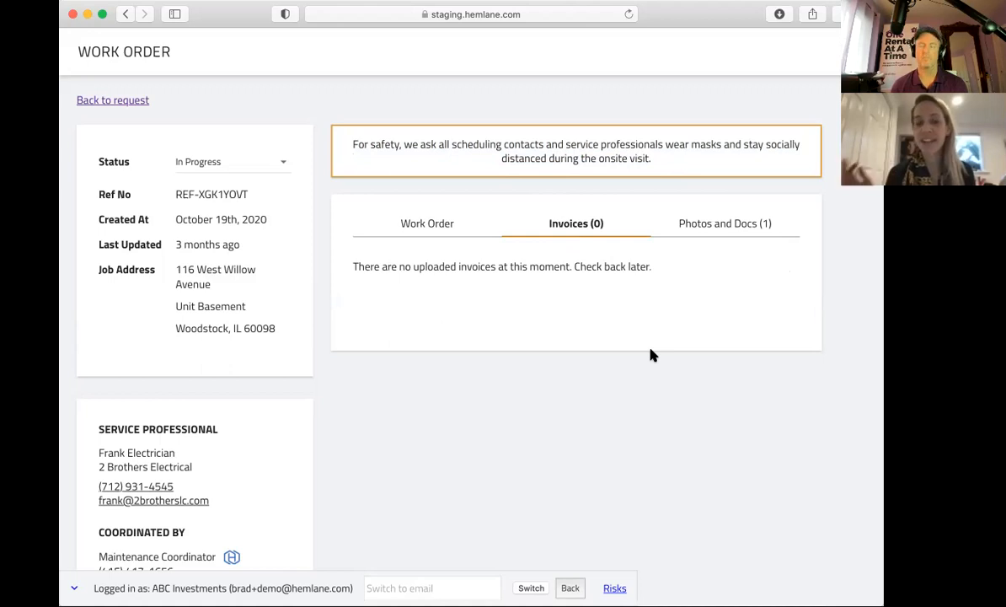
mouse_move(659, 284)
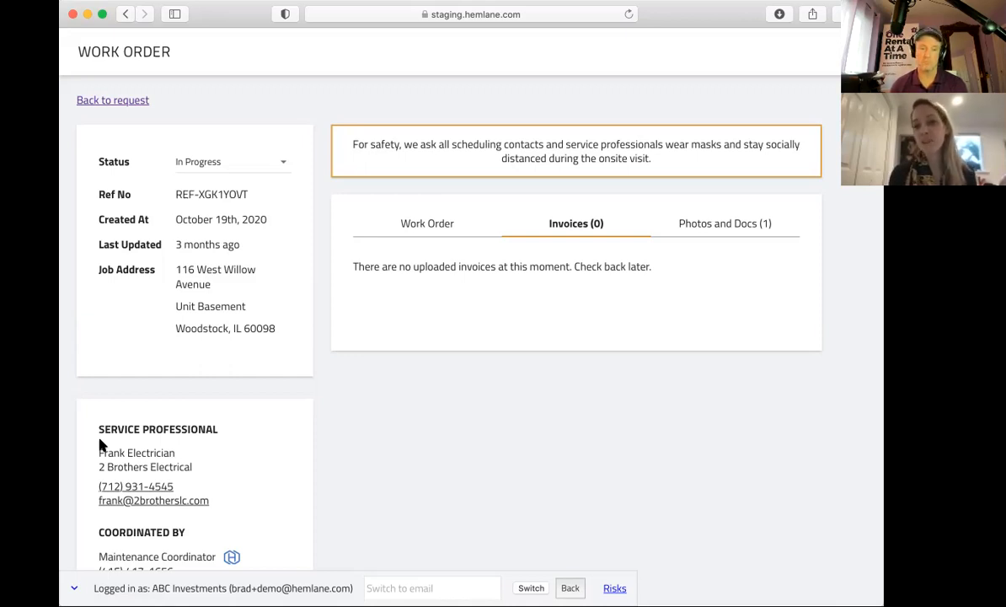
mouse_move(421, 241)
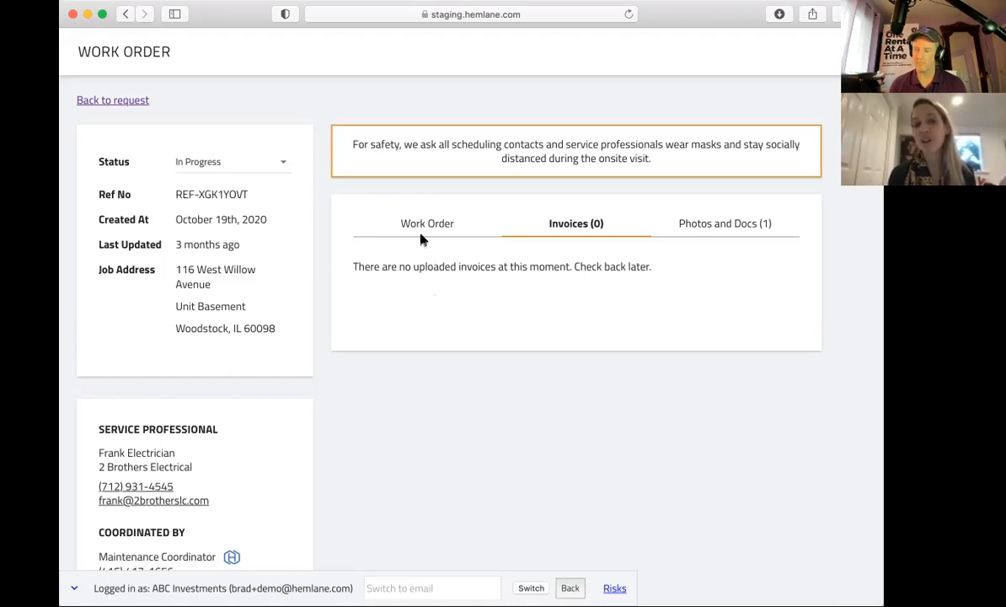
Step: Switch back to the Work Order details tab
left_click(112, 99)
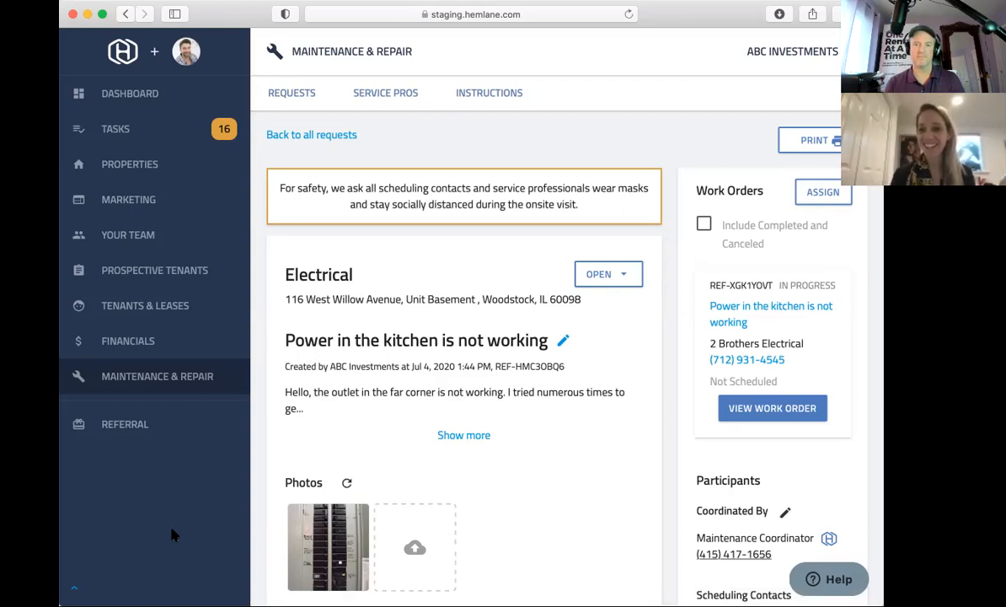
mouse_move(346, 483)
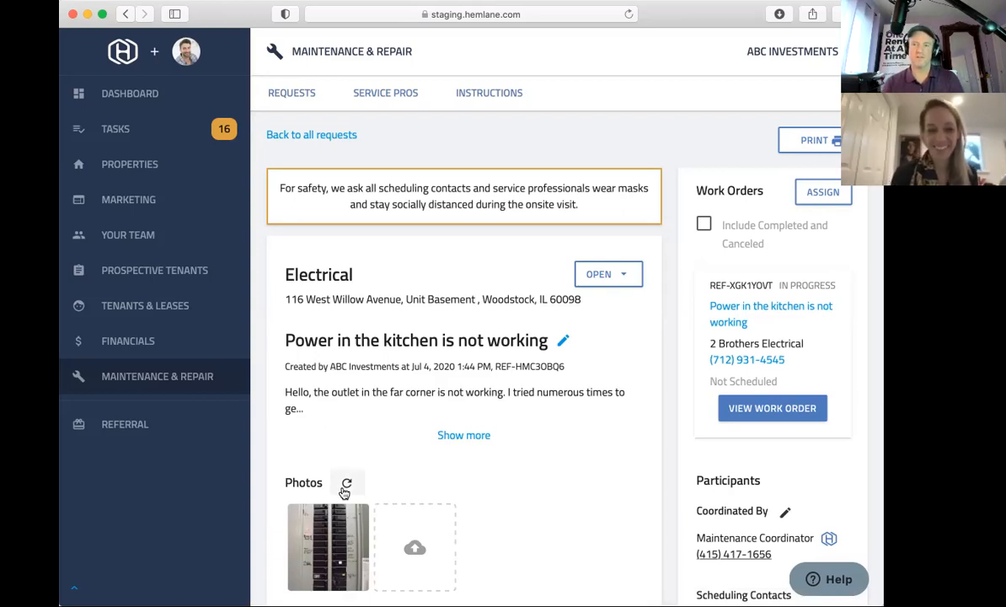